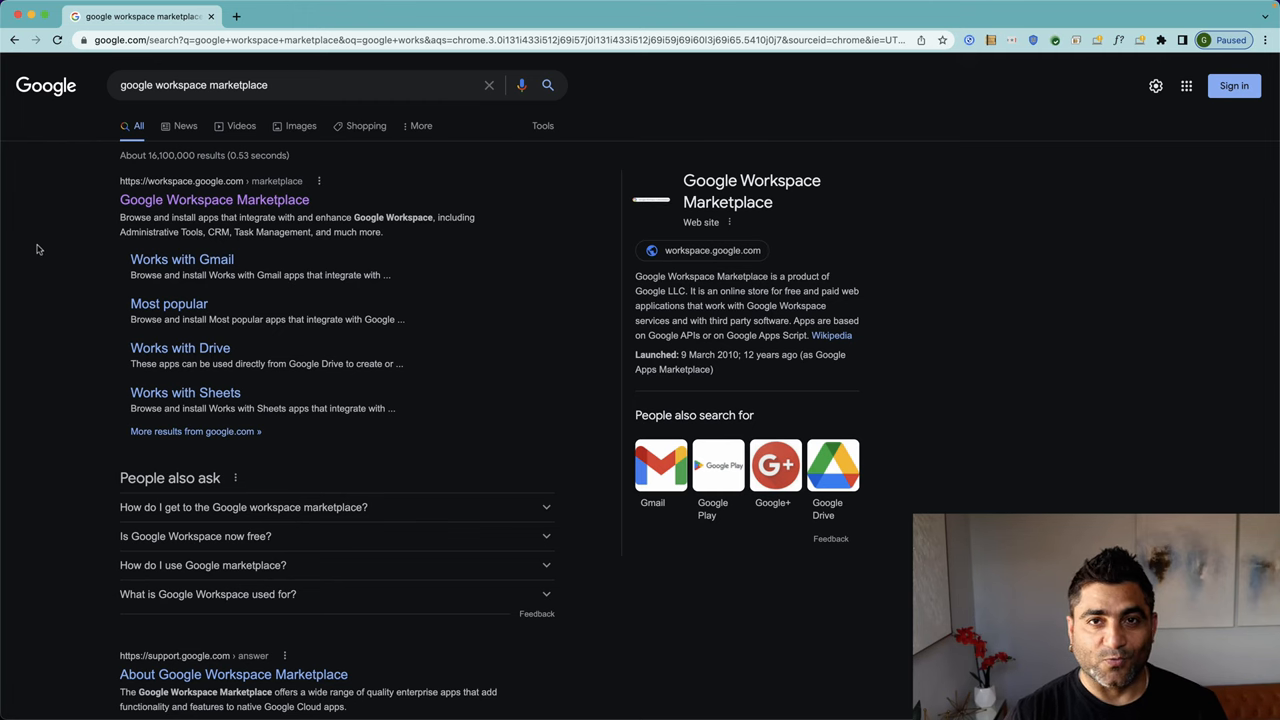
Go to Google Workspace Marketplace, search 'g lice', and open the G License Manager listing.
{"action": "left_click", "coordinate": [213, 199]}
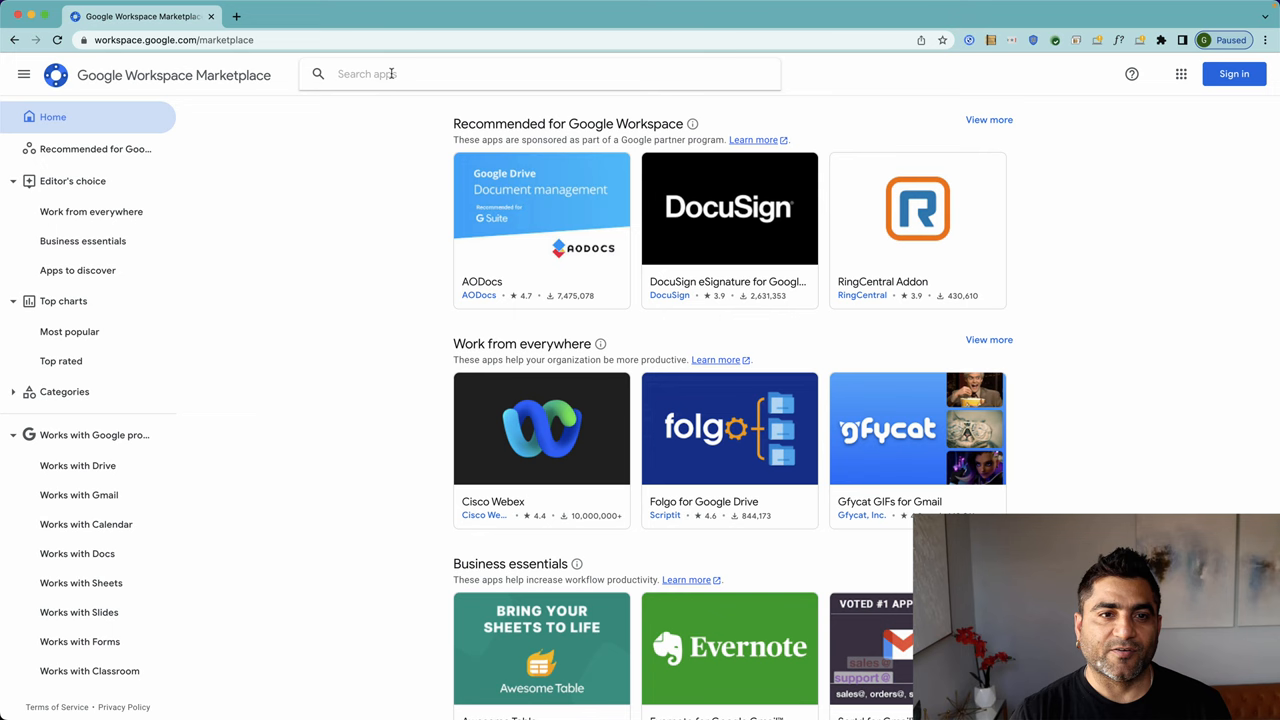
{"action": "type", "text": "g lice"}
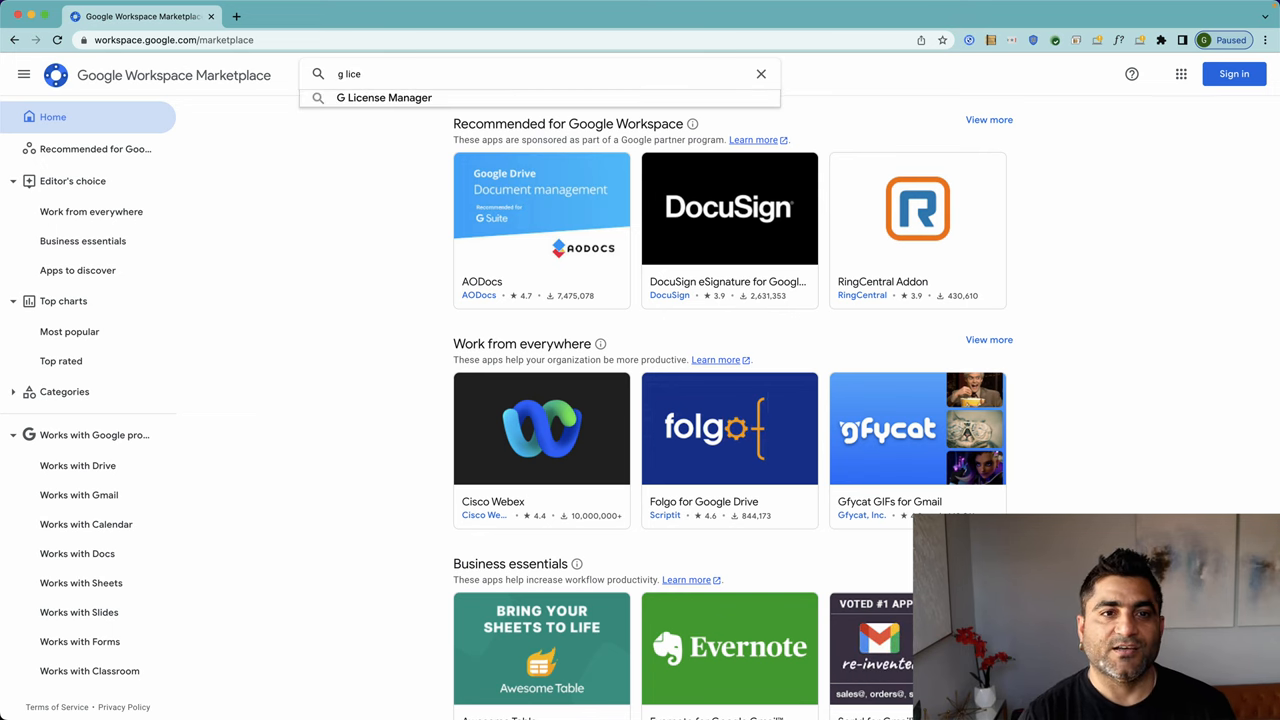
{"action": "left_click", "coordinate": [384, 97]}
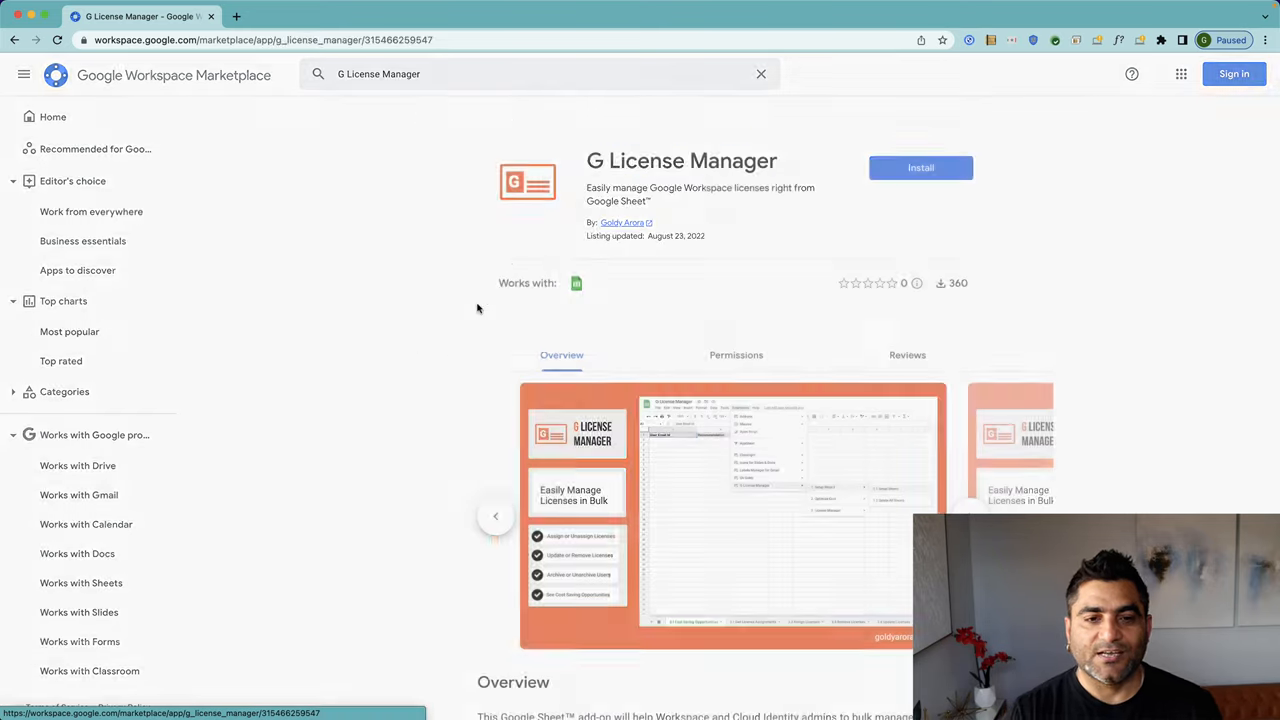
Start Install and sign in with the administrator email and password.
{"action": "left_click", "coordinate": [919, 167]}
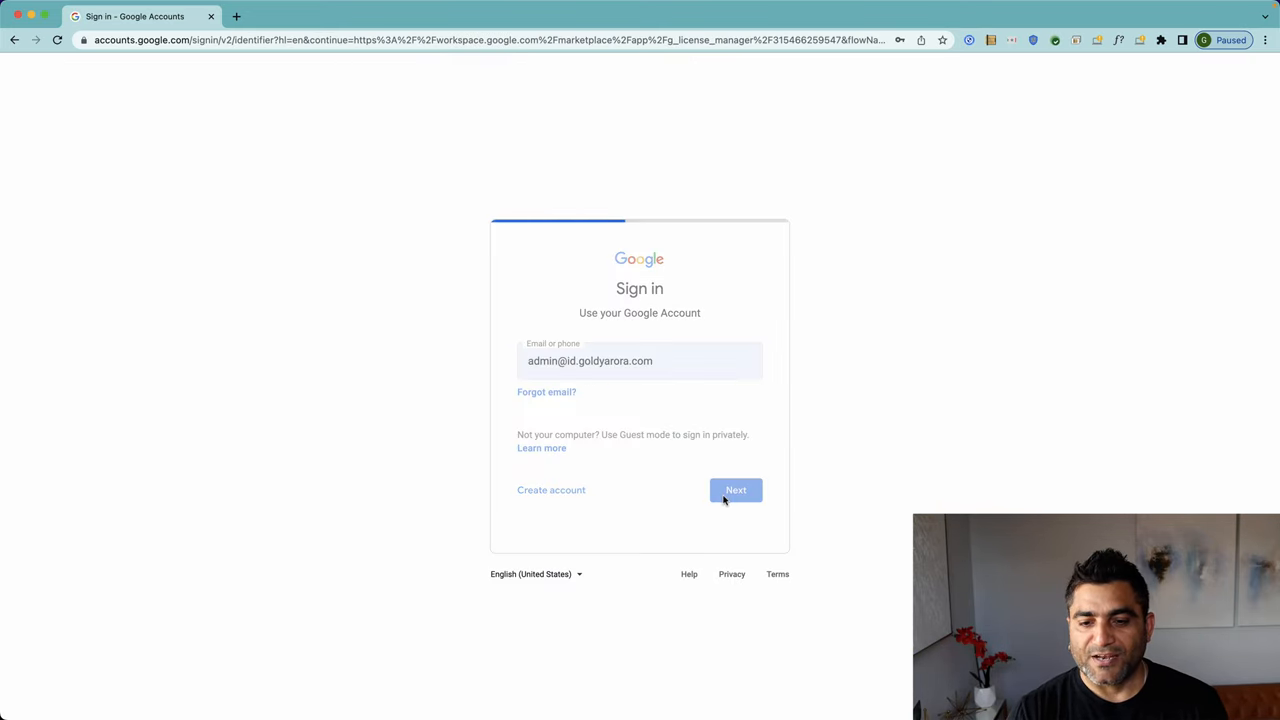
{"action": "left_click", "coordinate": [735, 490]}
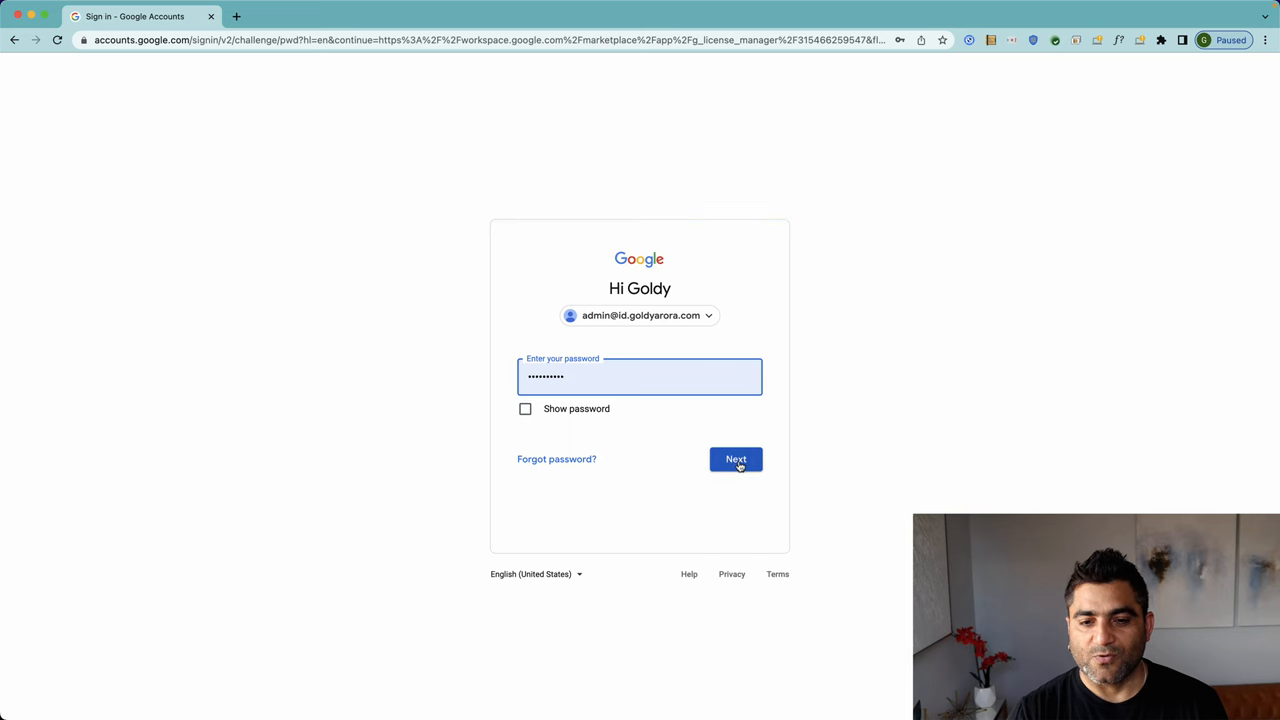
{"action": "left_click", "coordinate": [735, 459]}
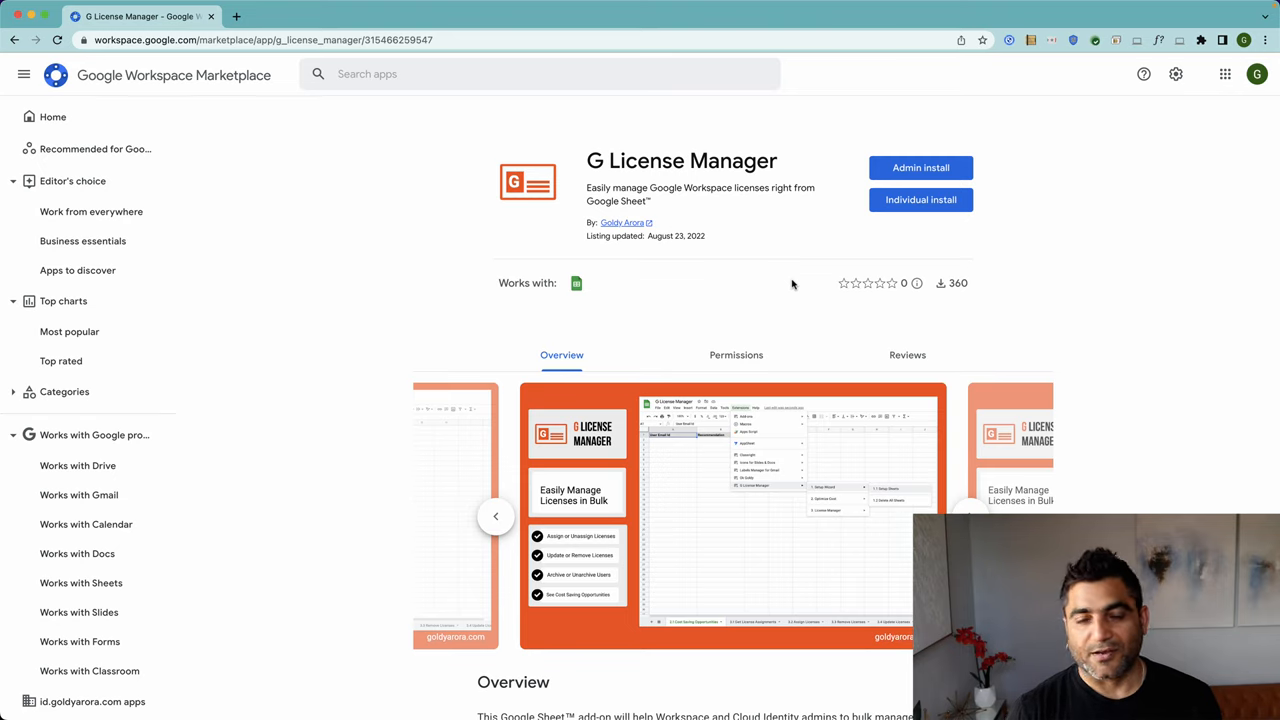
{"action": "mouse_move", "coordinate": [779, 236]}
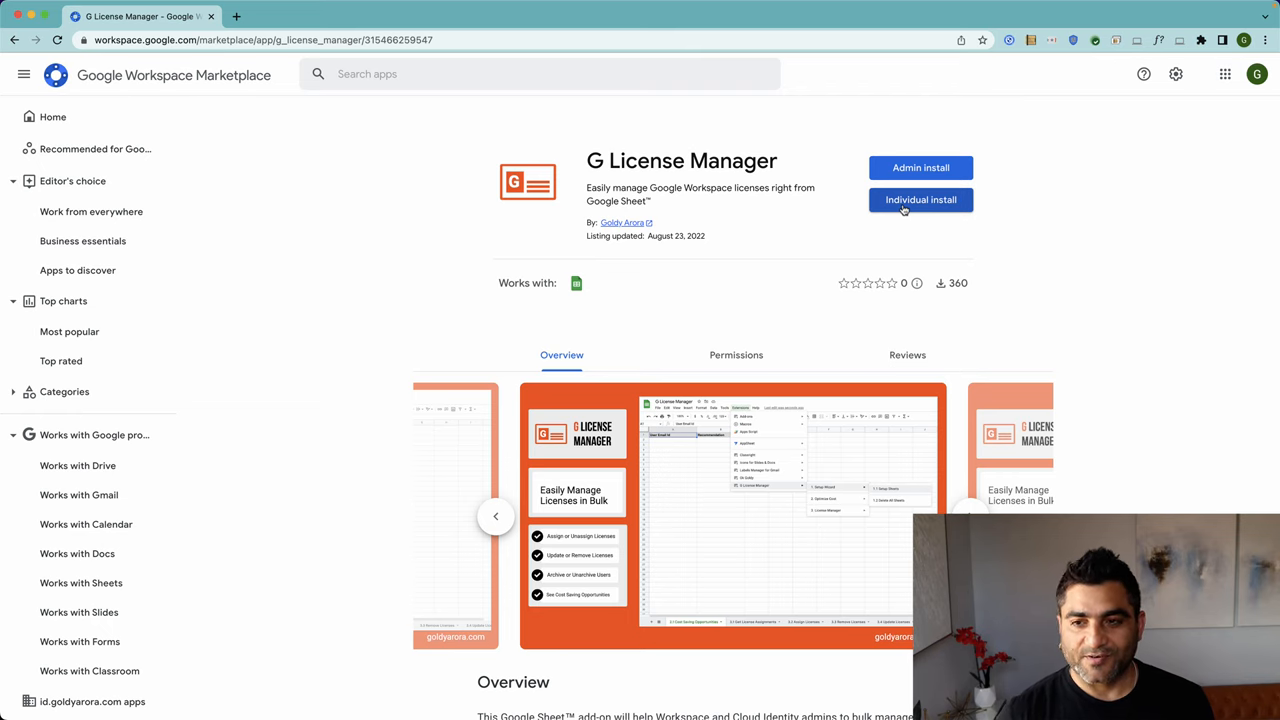
Choose Admin install on the G License Manager listing.
{"action": "left_click", "coordinate": [920, 167]}
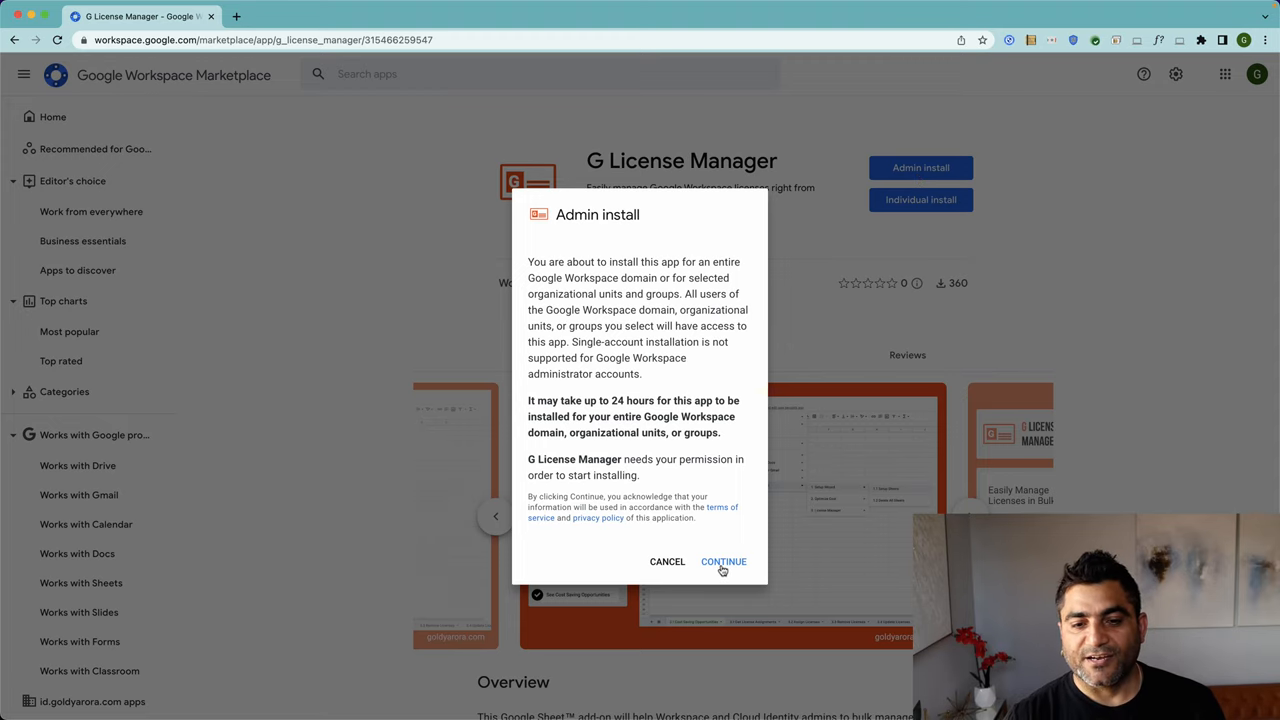
Continue past the admin install notice and review the requested data access permissions.
{"action": "left_click", "coordinate": [723, 561]}
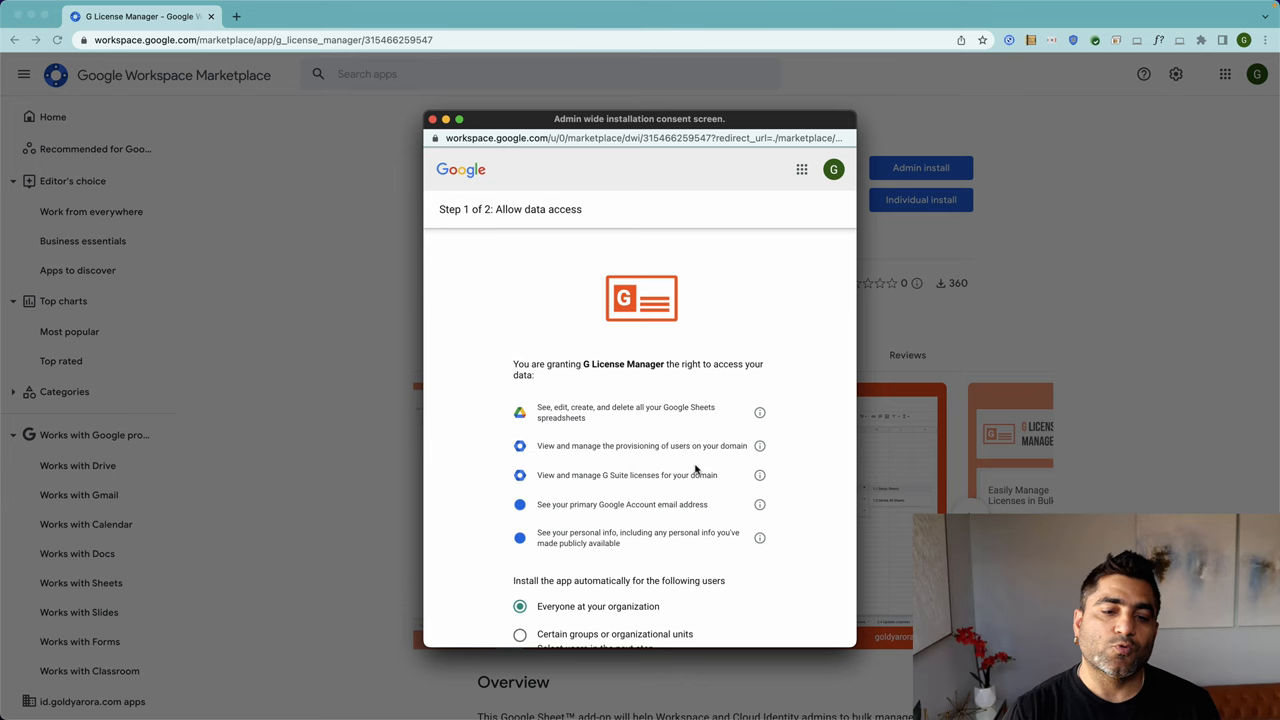
{"action": "scroll", "scroll_direction": "down", "scroll_amount": 3}
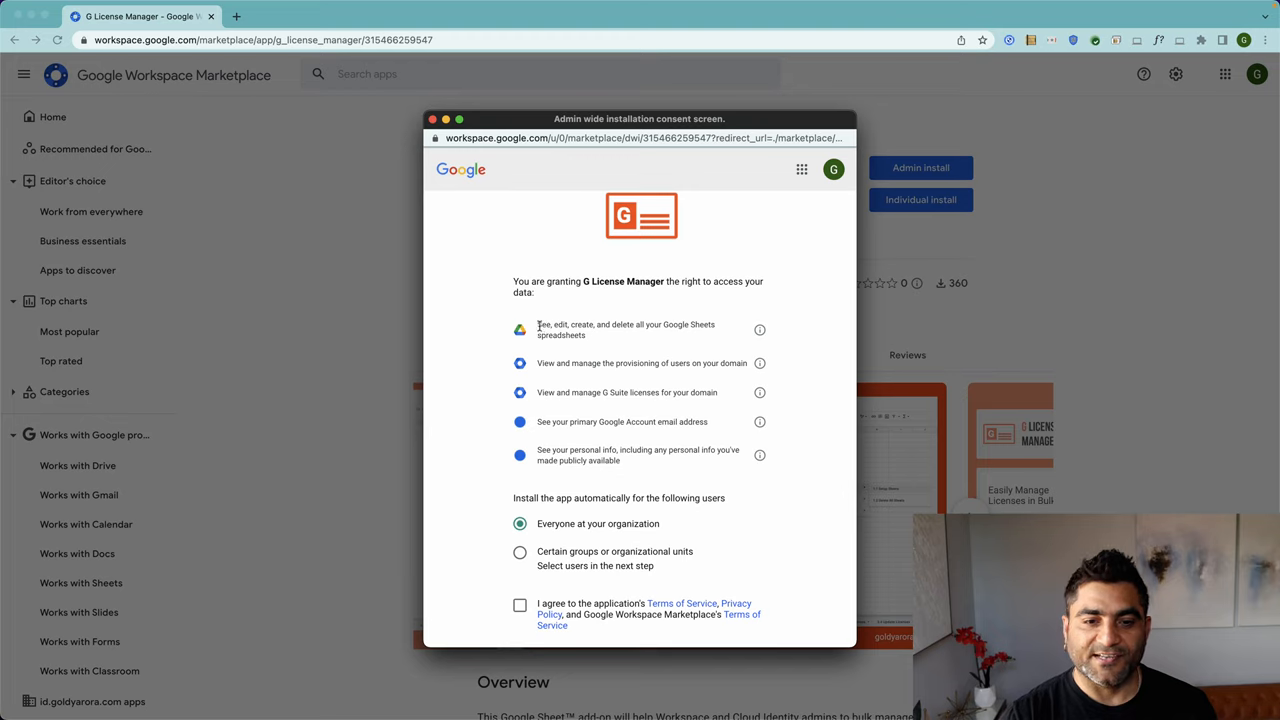
{"action": "mouse_move", "coordinate": [578, 345]}
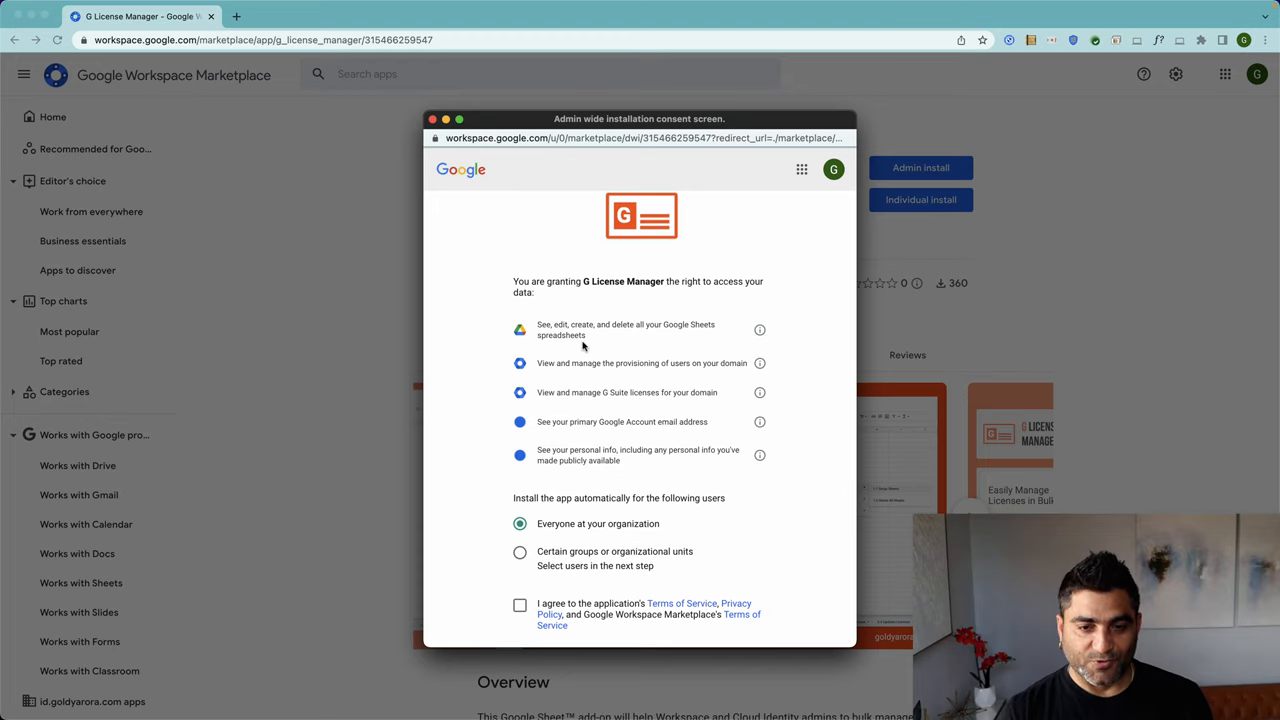
{"action": "mouse_move", "coordinate": [612, 363]}
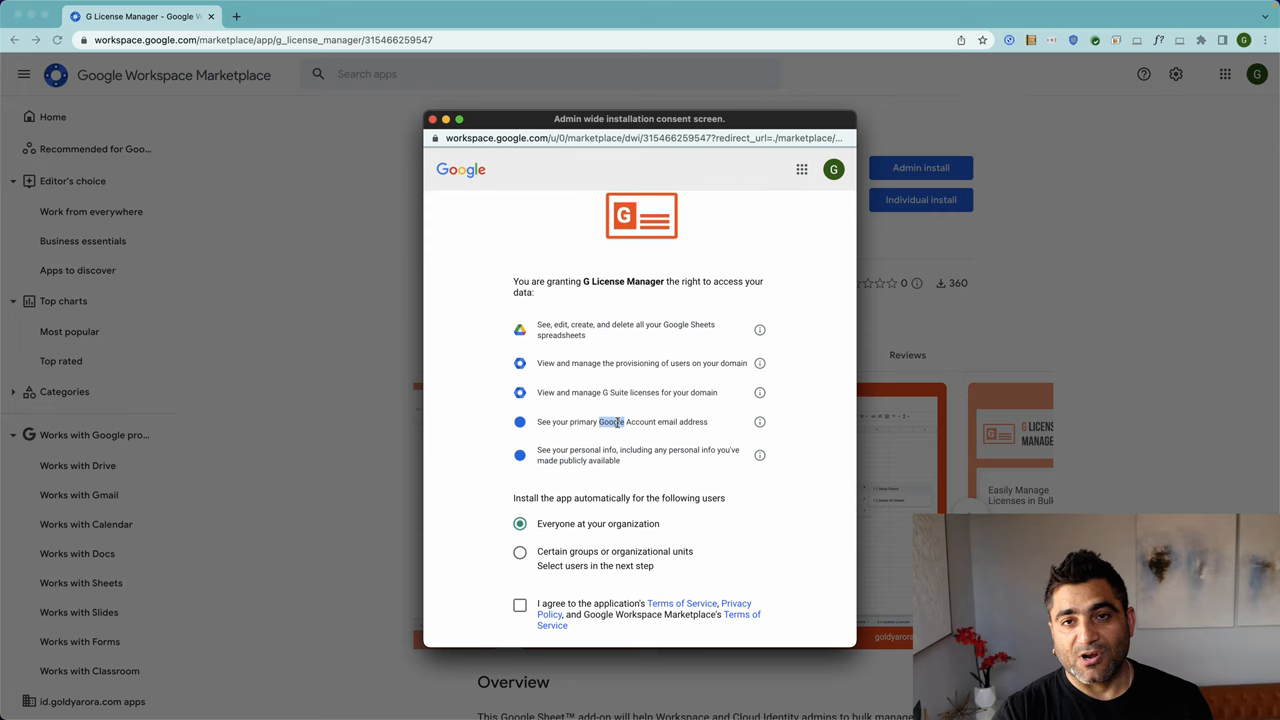
Choose 'Certain groups or organizational units' and accept the Terms of Service.
{"action": "scroll", "scroll_direction": "down", "scroll_amount": 3}
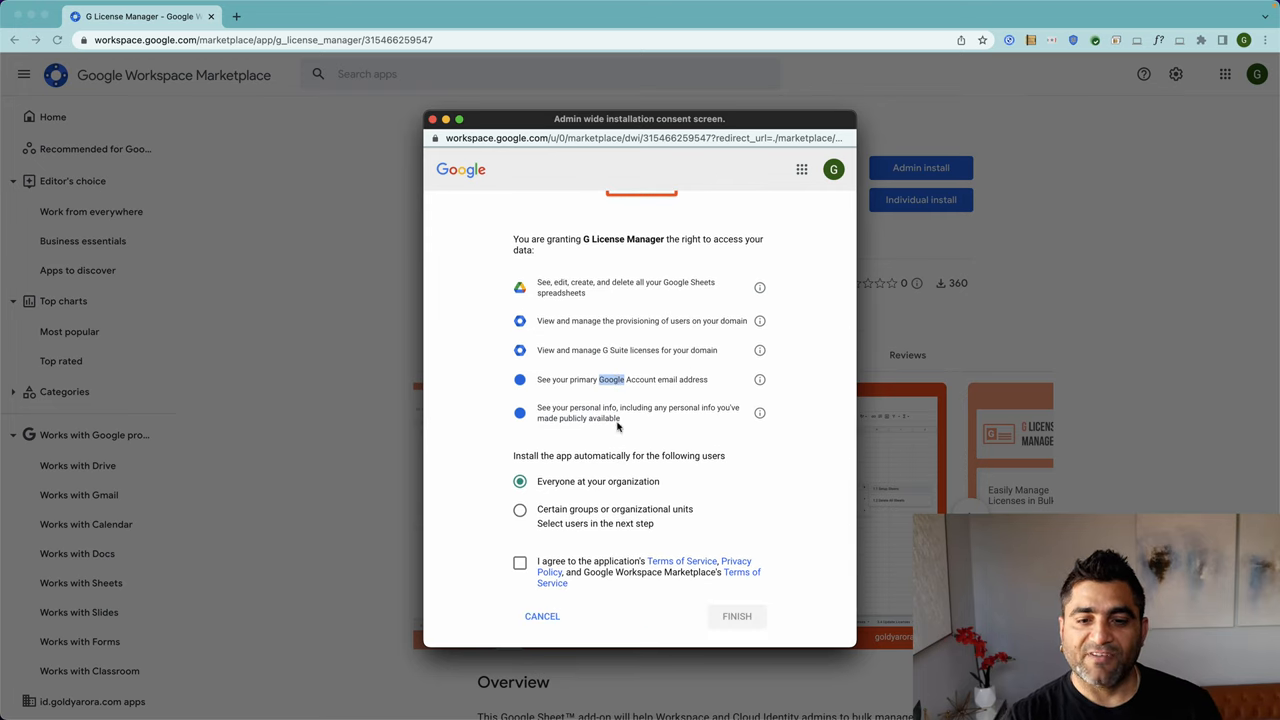
{"action": "mouse_move", "coordinate": [600, 421]}
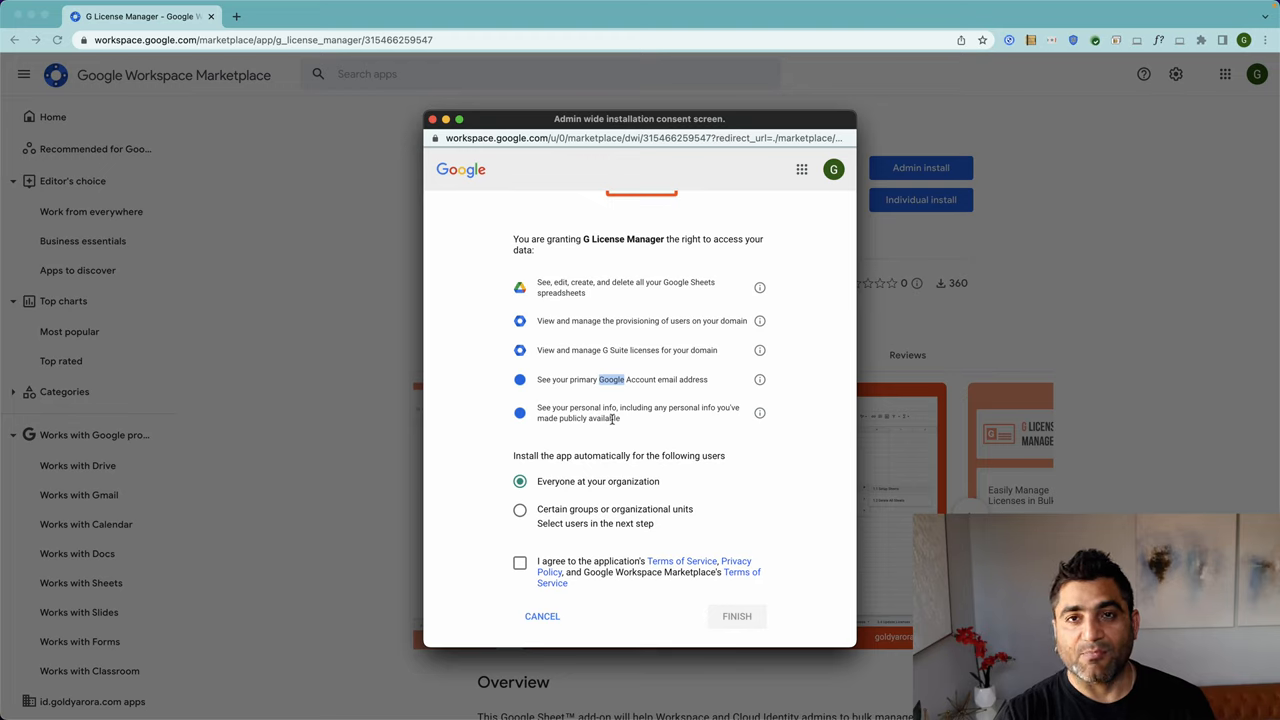
{"action": "mouse_move", "coordinate": [560, 467]}
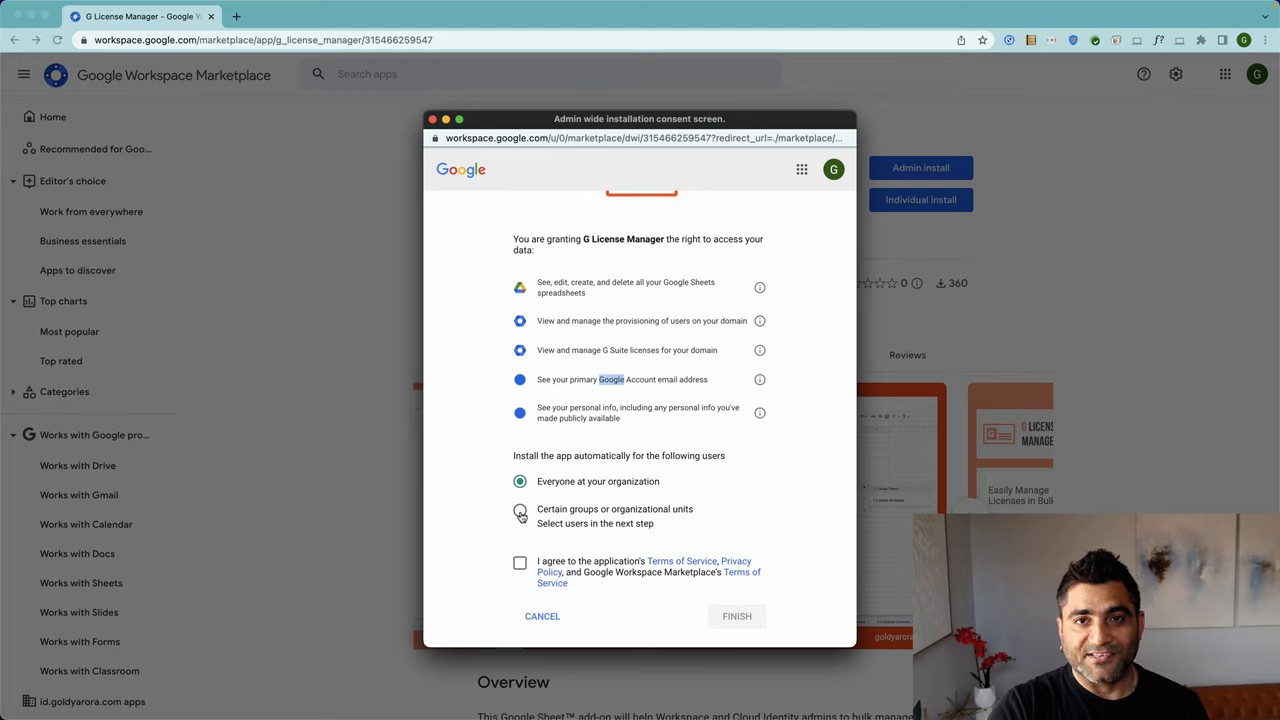
{"action": "left_click", "coordinate": [519, 510]}
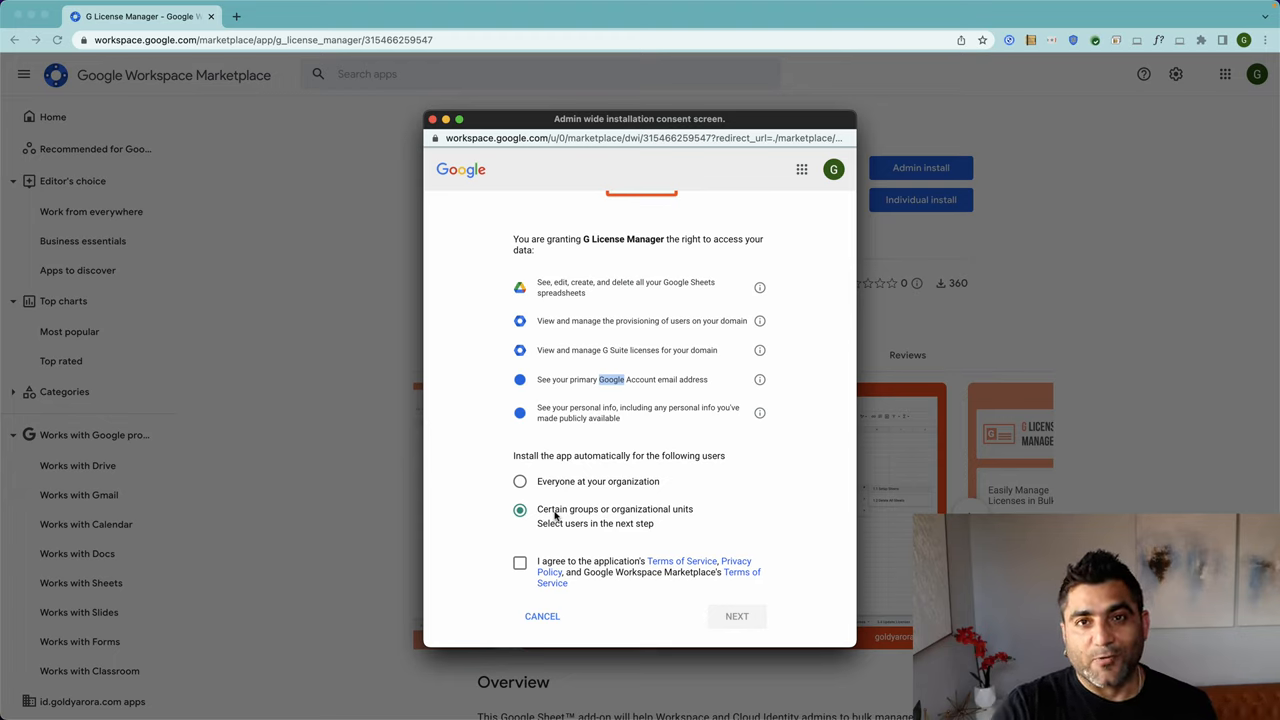
{"action": "mouse_move", "coordinate": [534, 551]}
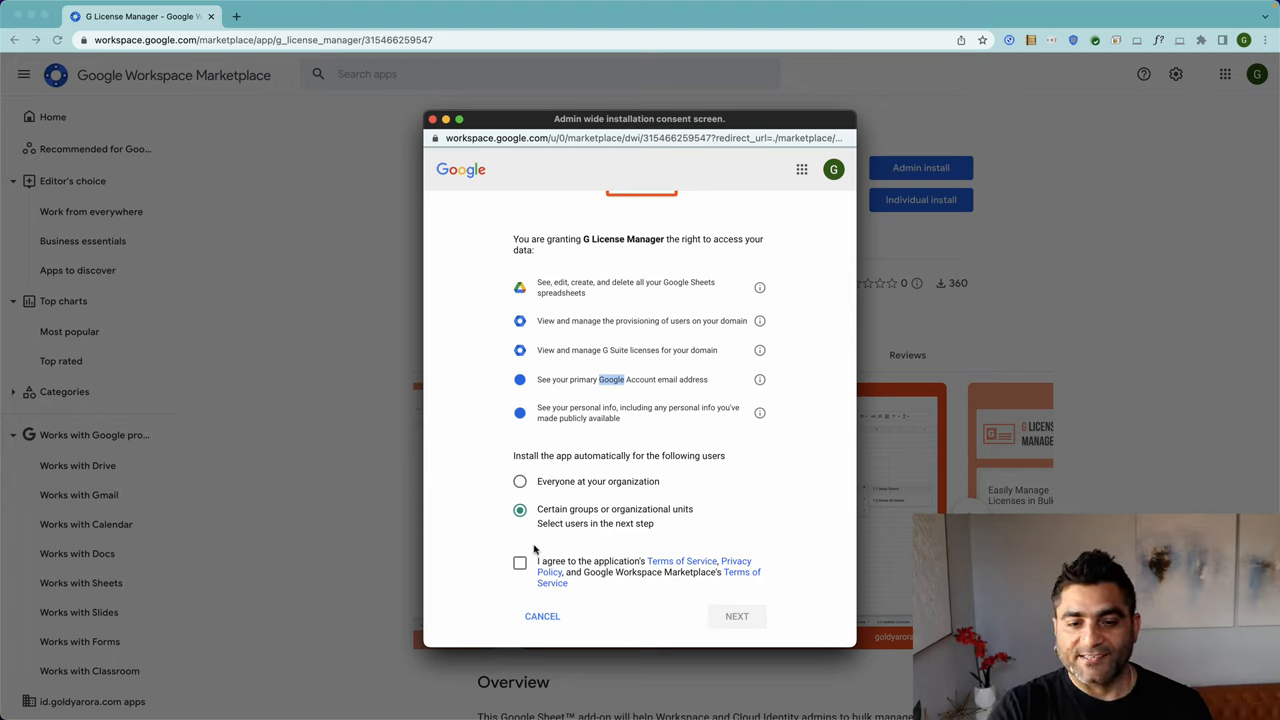
{"action": "left_click", "coordinate": [519, 562]}
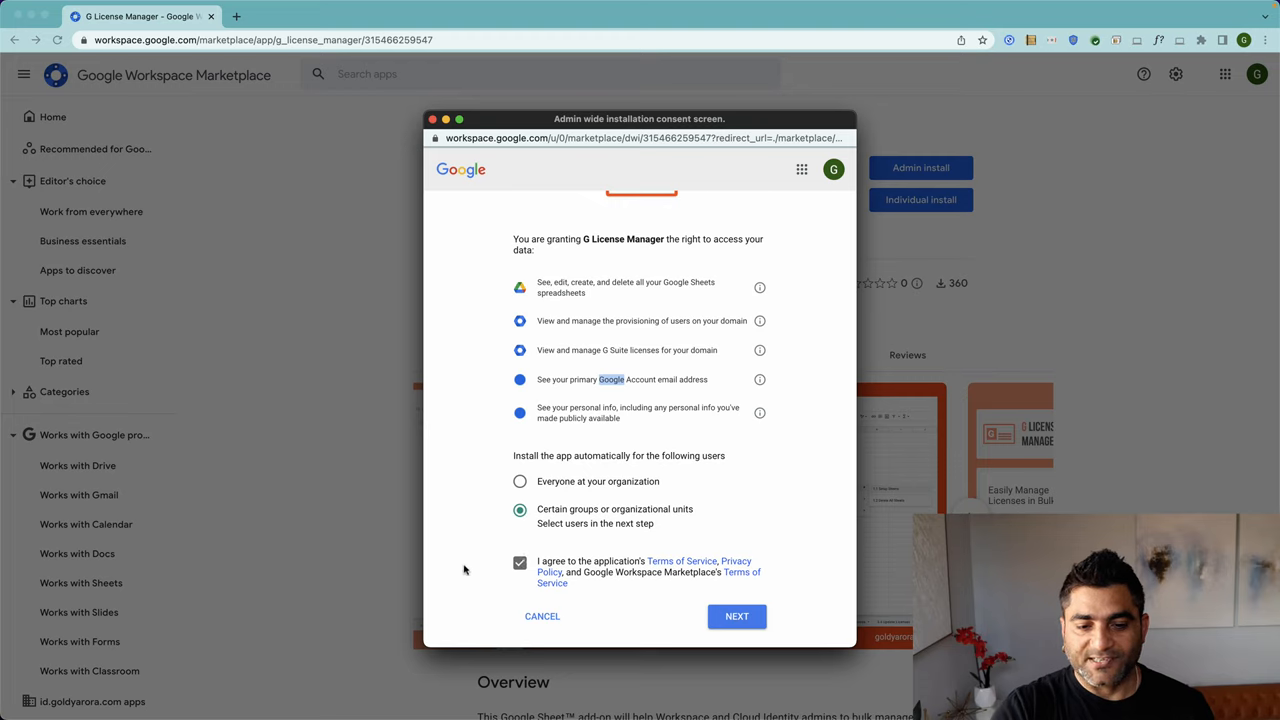
{"action": "mouse_move", "coordinate": [601, 569]}
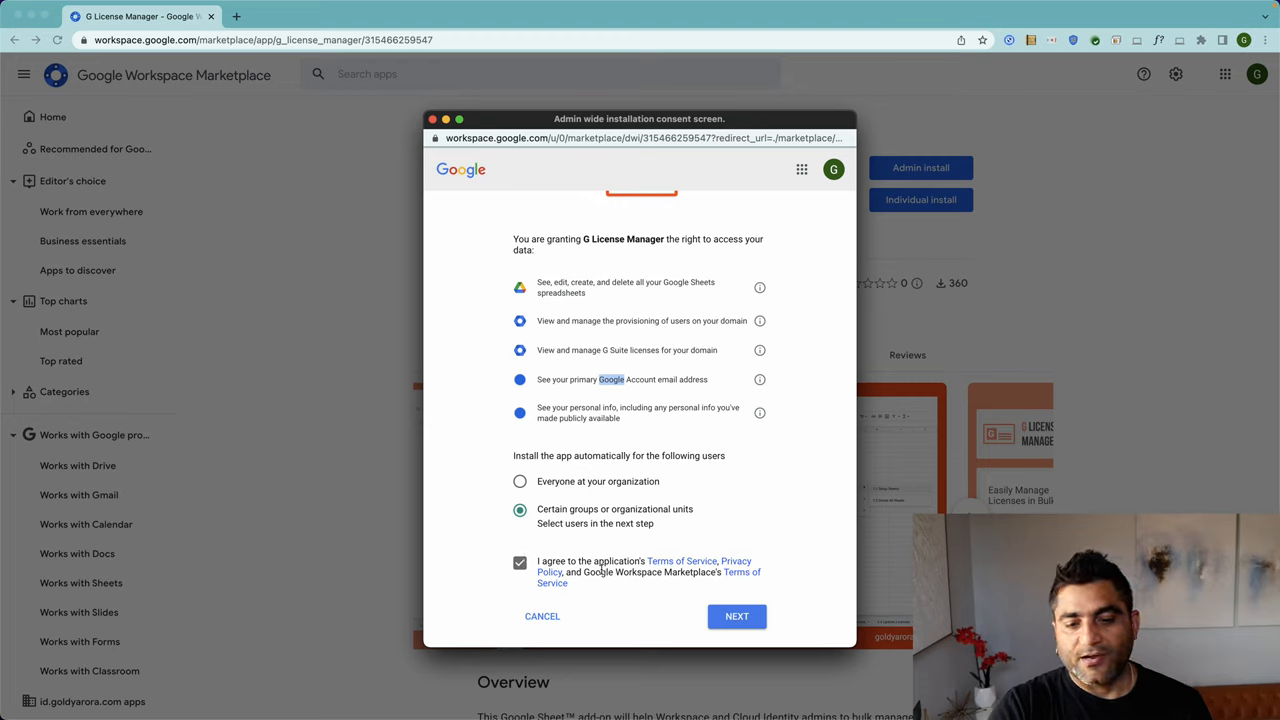
{"action": "mouse_move", "coordinate": [668, 565]}
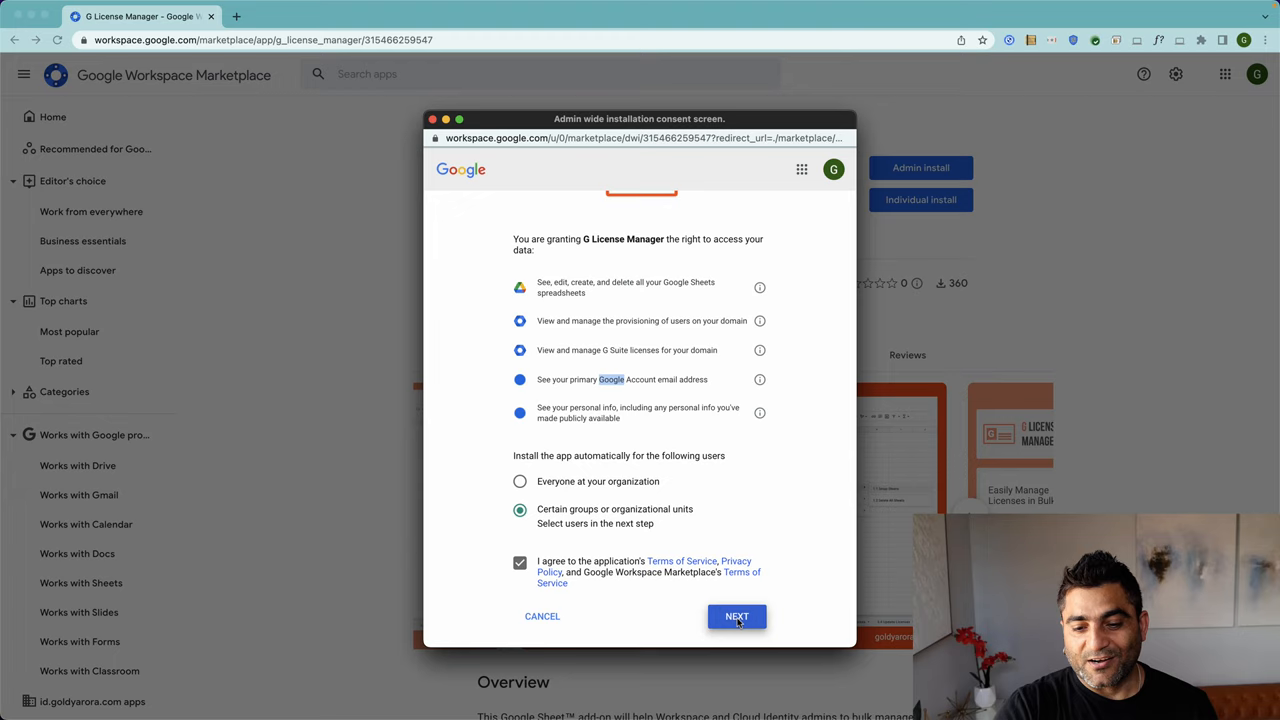
Select the Administrators organizational unit, finish the install, and dismiss the confirmation.
{"action": "left_click", "coordinate": [737, 616]}
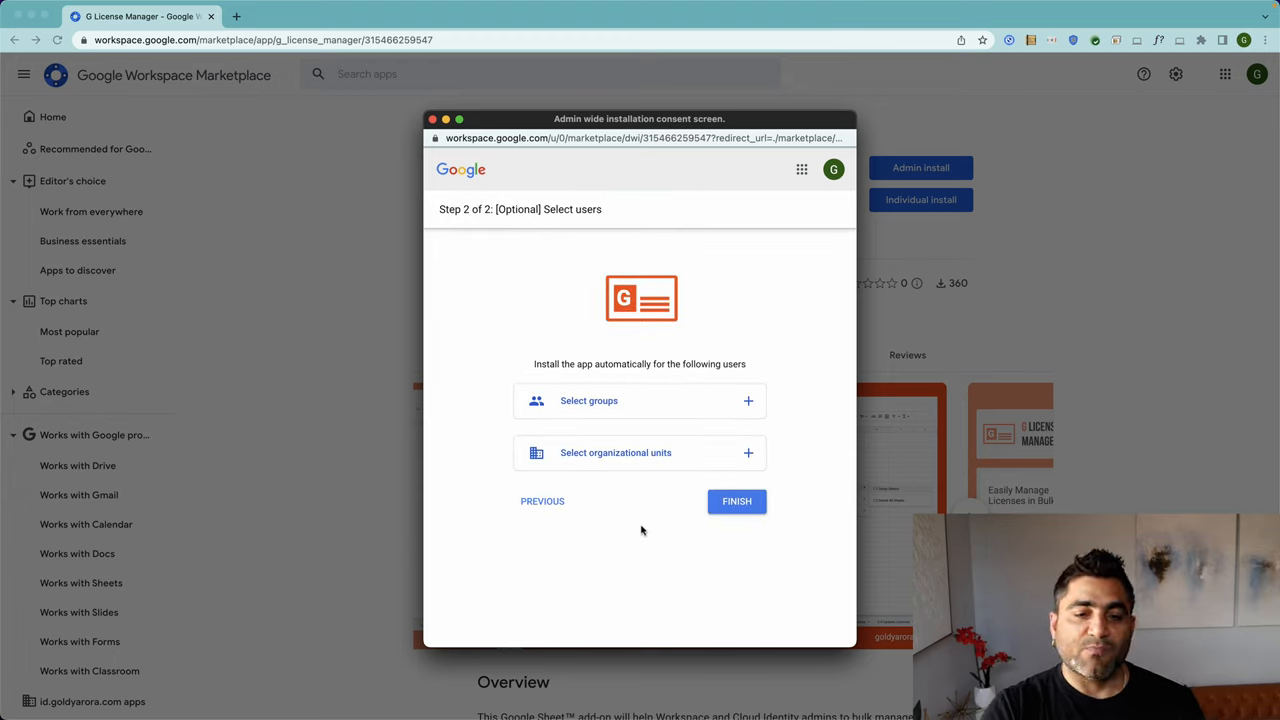
{"action": "mouse_move", "coordinate": [562, 418]}
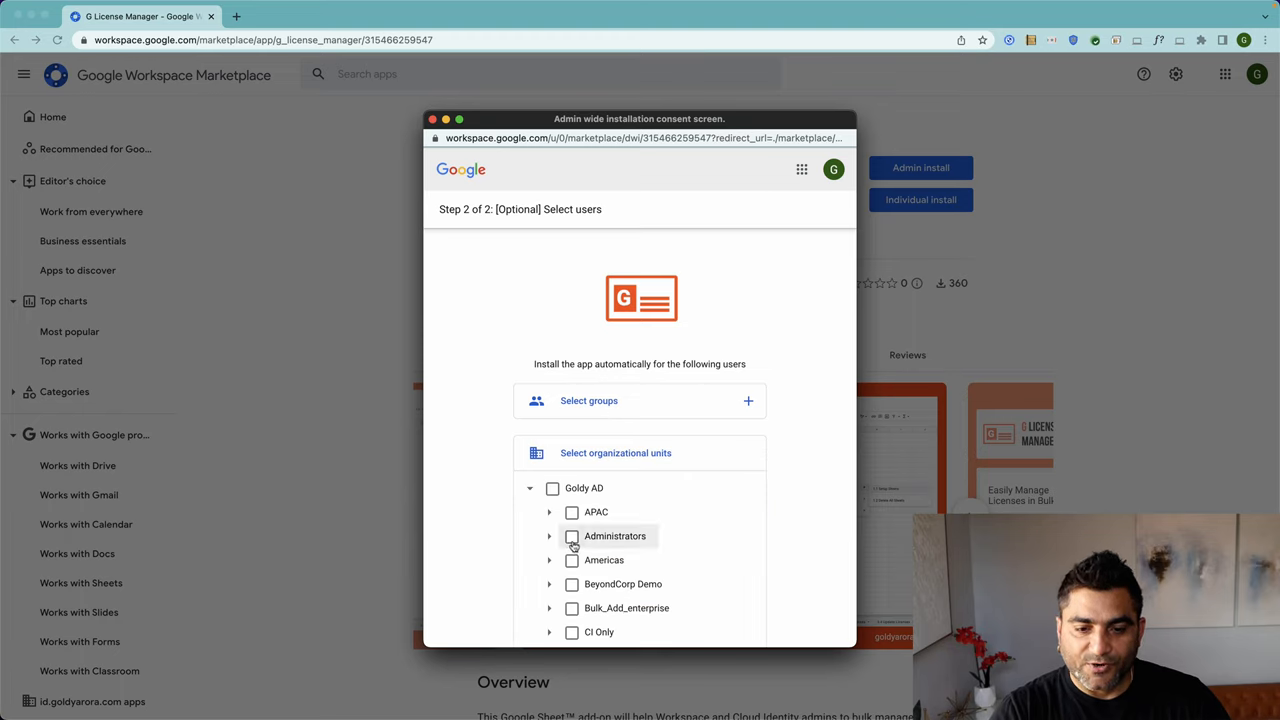
{"action": "left_click", "coordinate": [571, 535]}
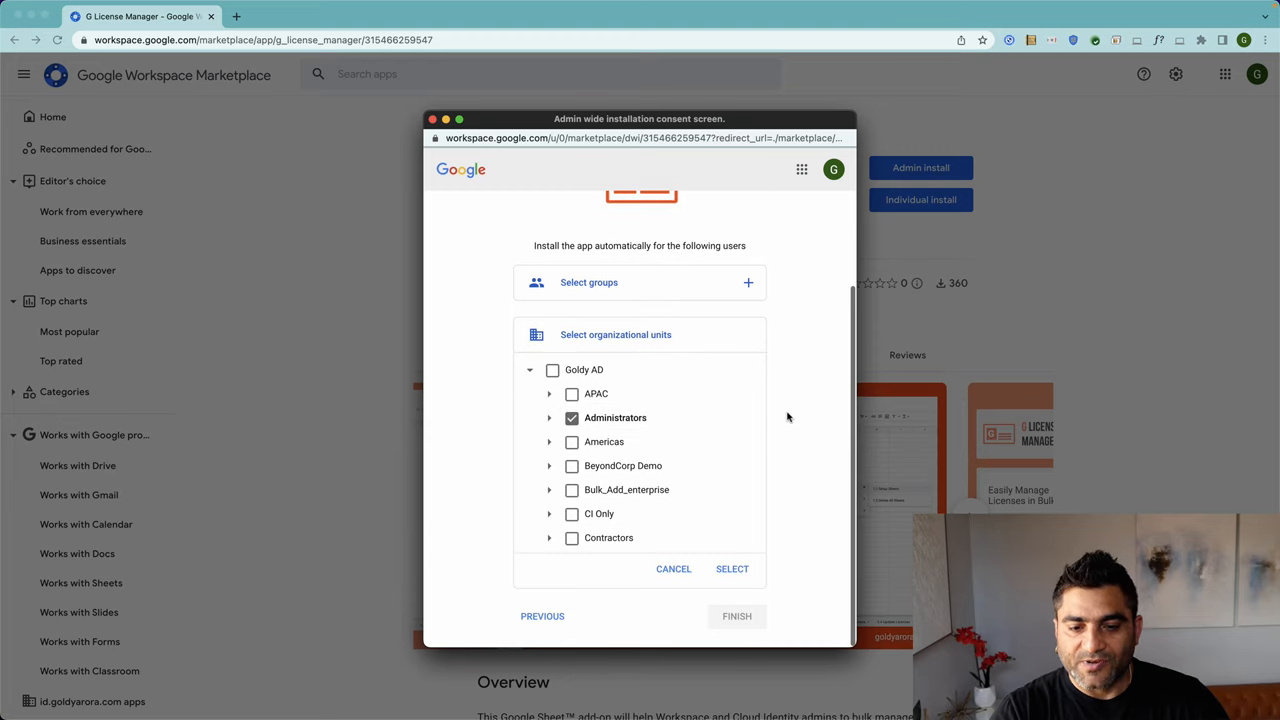
{"action": "left_click", "coordinate": [732, 568]}
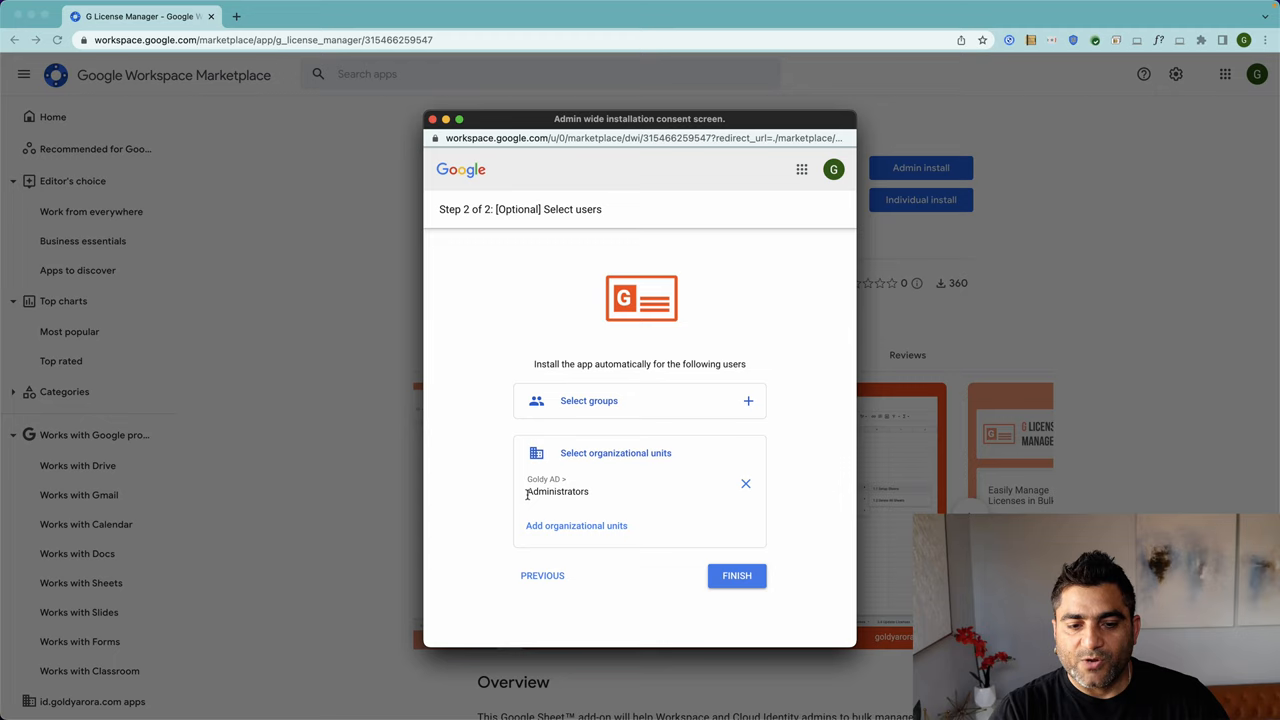
{"action": "double_click", "coordinate": [557, 491]}
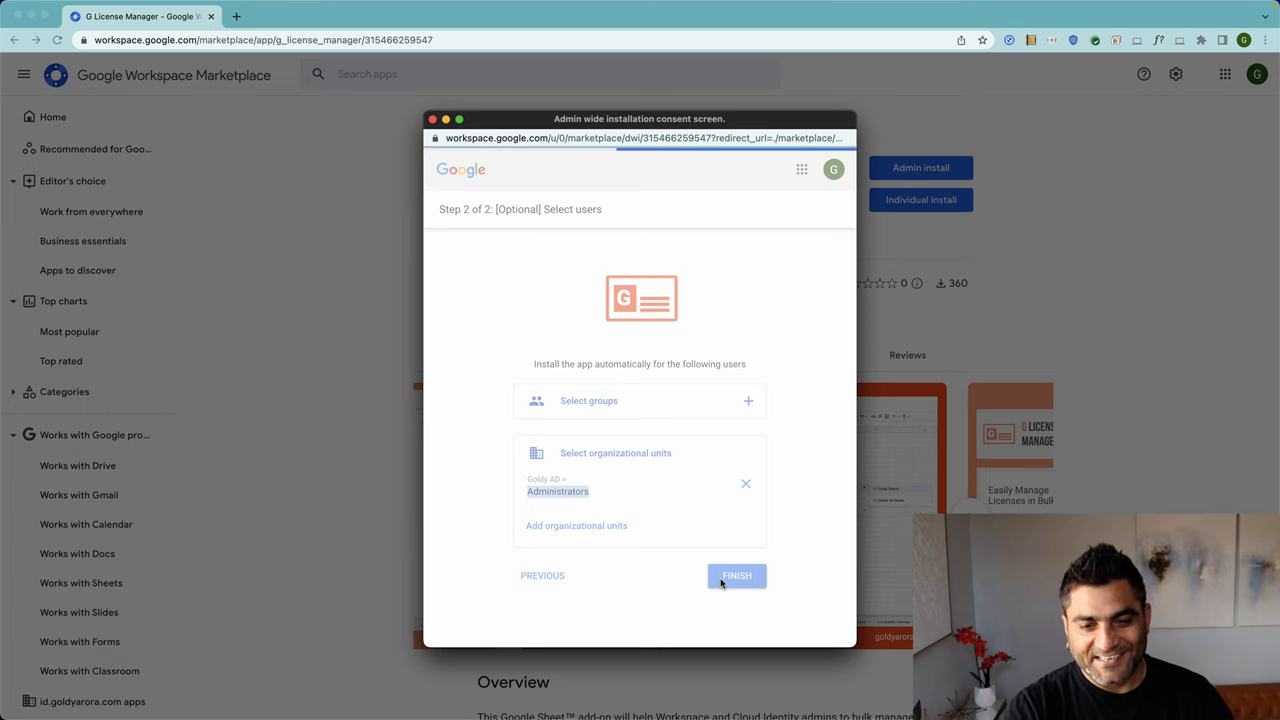
{"action": "left_click", "coordinate": [736, 575]}
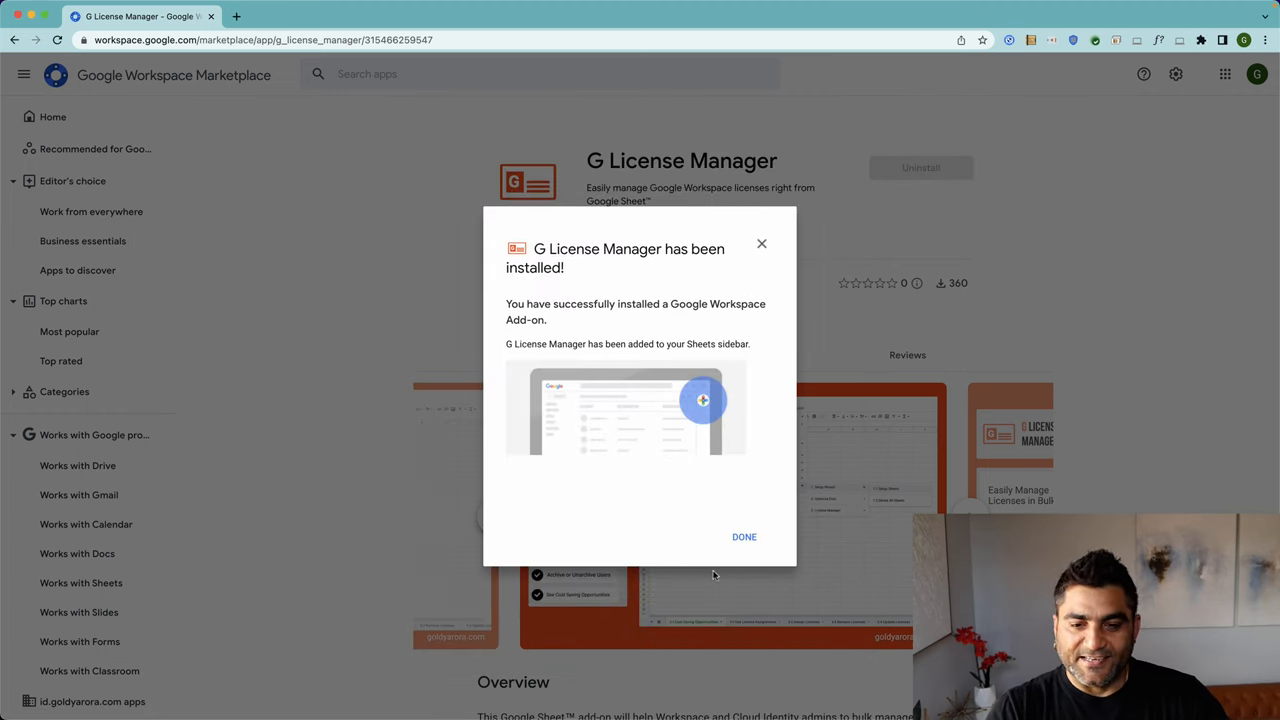
{"action": "left_click", "coordinate": [744, 537]}
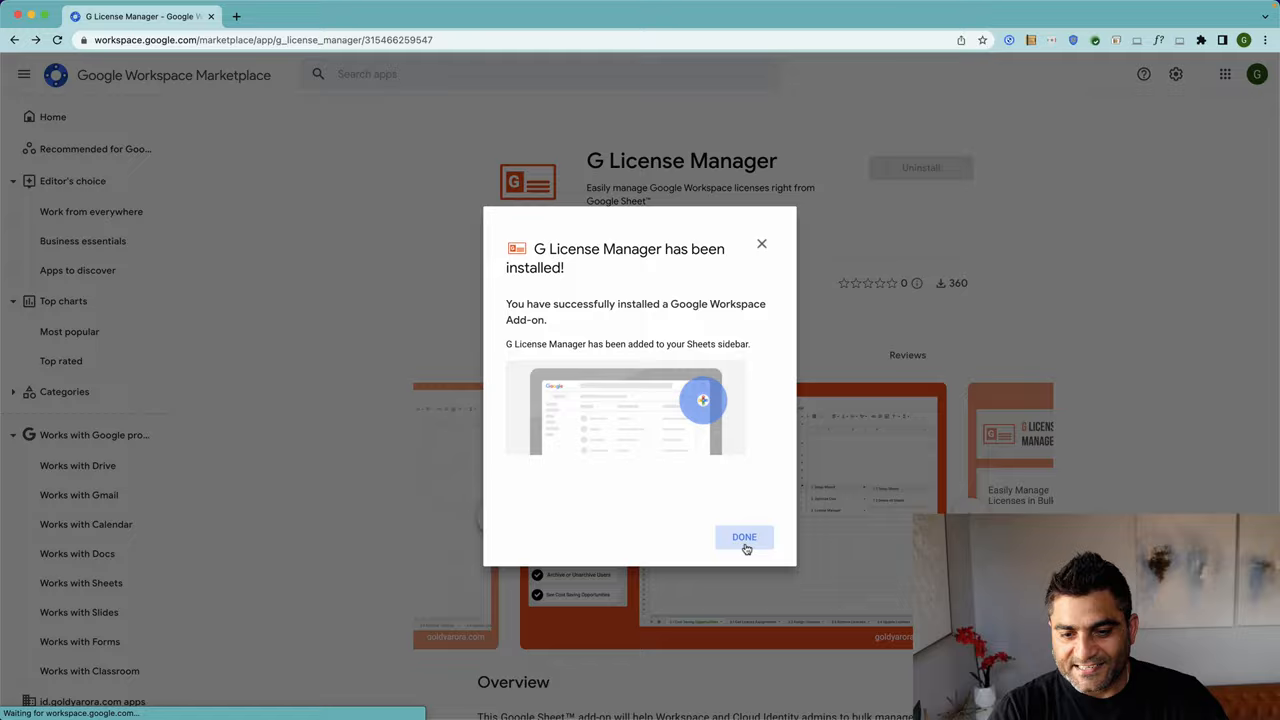
{"action": "left_click", "coordinate": [744, 537]}
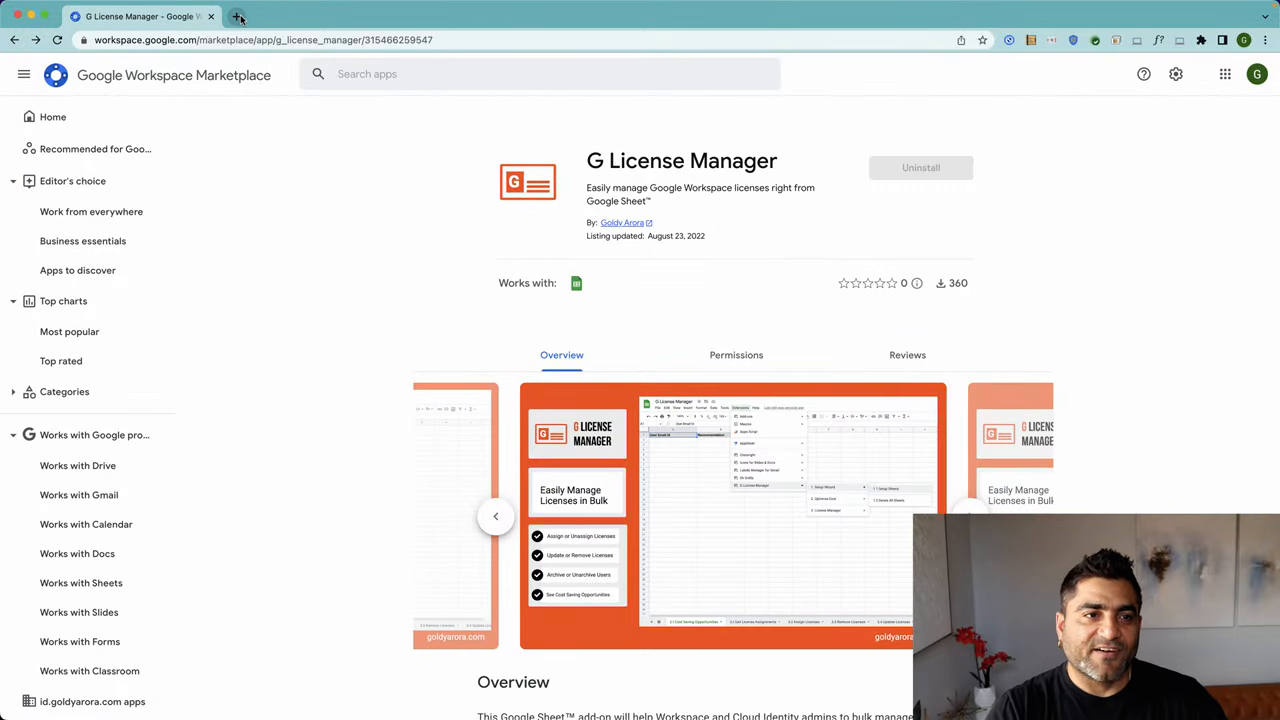
Open a blank Google Sheet and show G License Manager in the Extensions menu.
{"action": "left_click", "coordinate": [238, 17]}
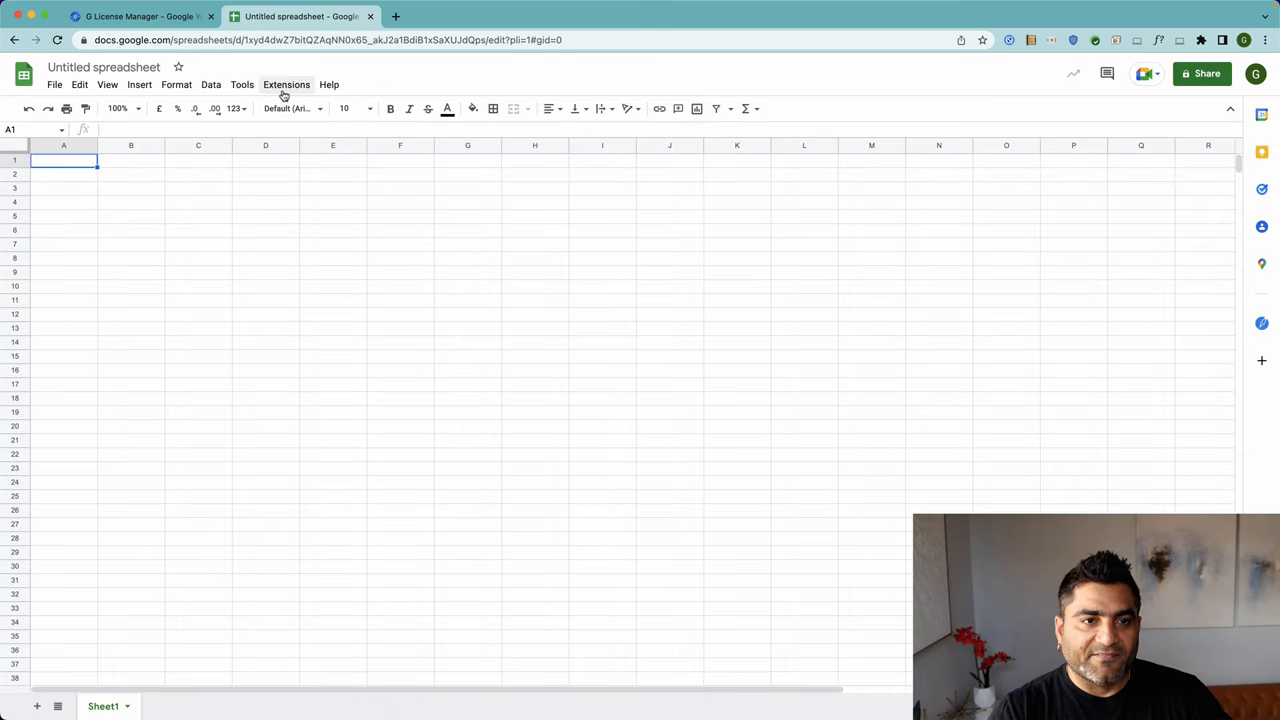
{"action": "left_click", "coordinate": [286, 84]}
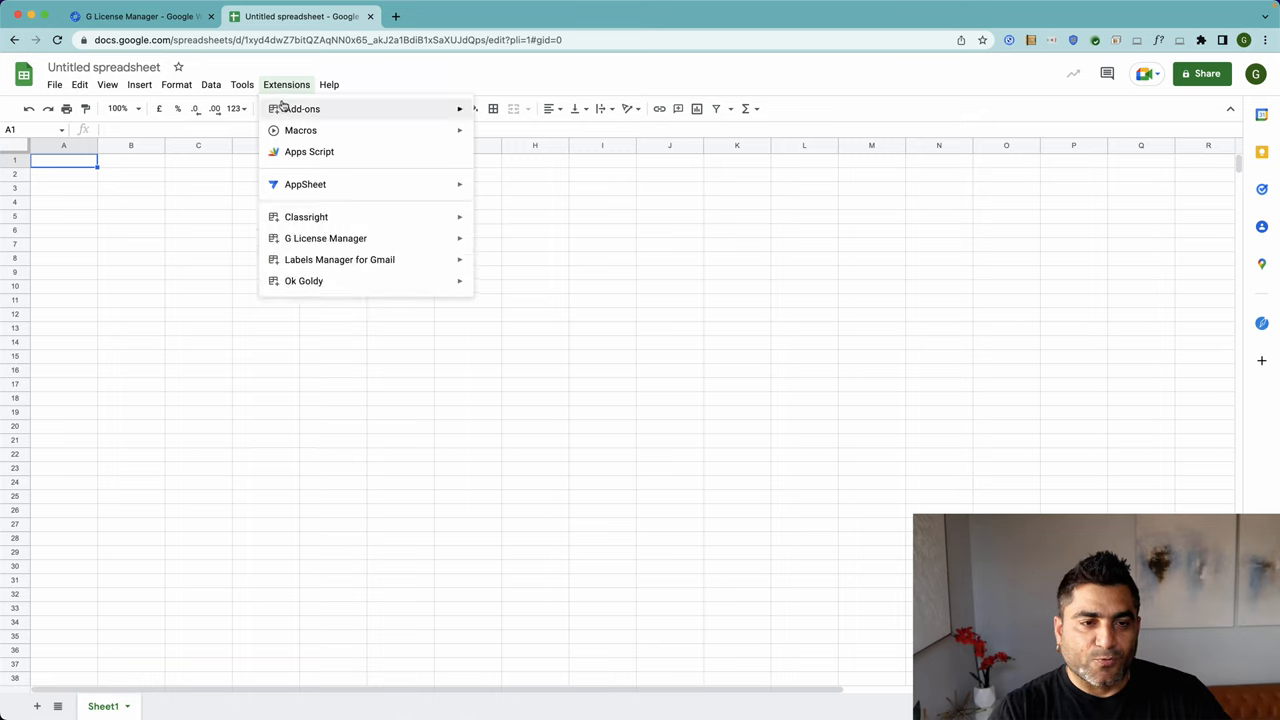
{"action": "mouse_move", "coordinate": [325, 238]}
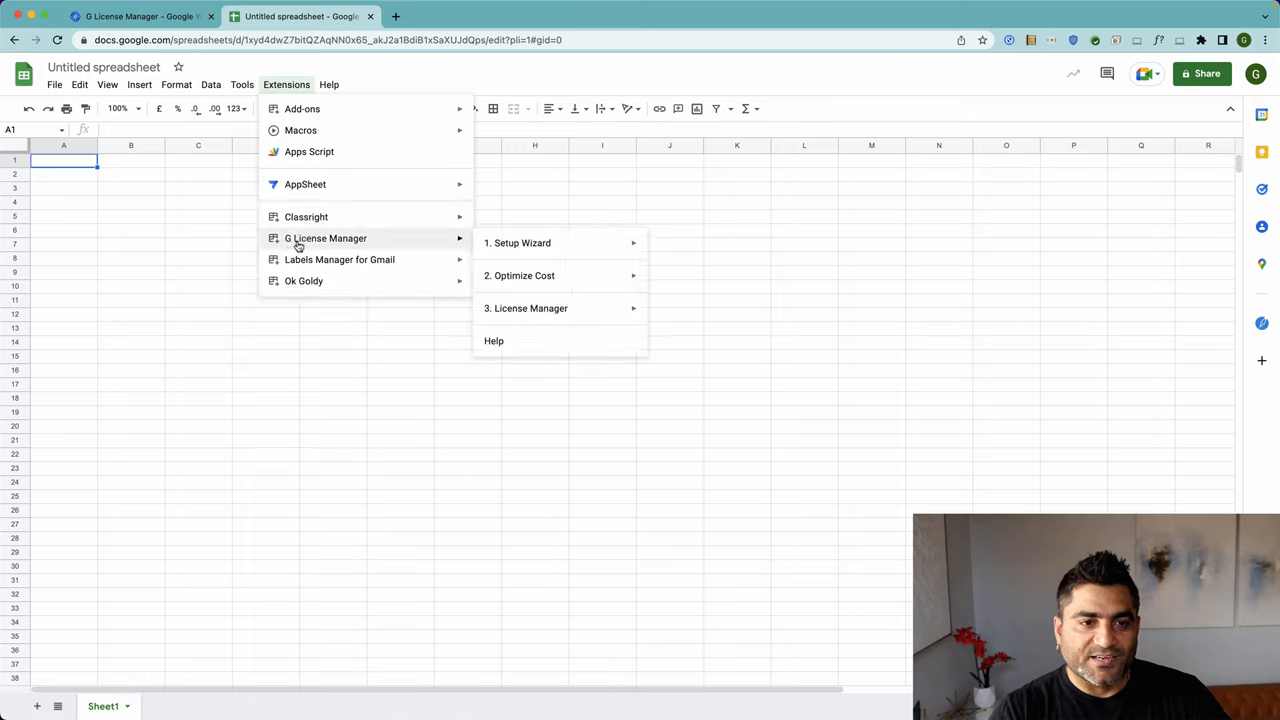
{"action": "mouse_move", "coordinate": [367, 248]}
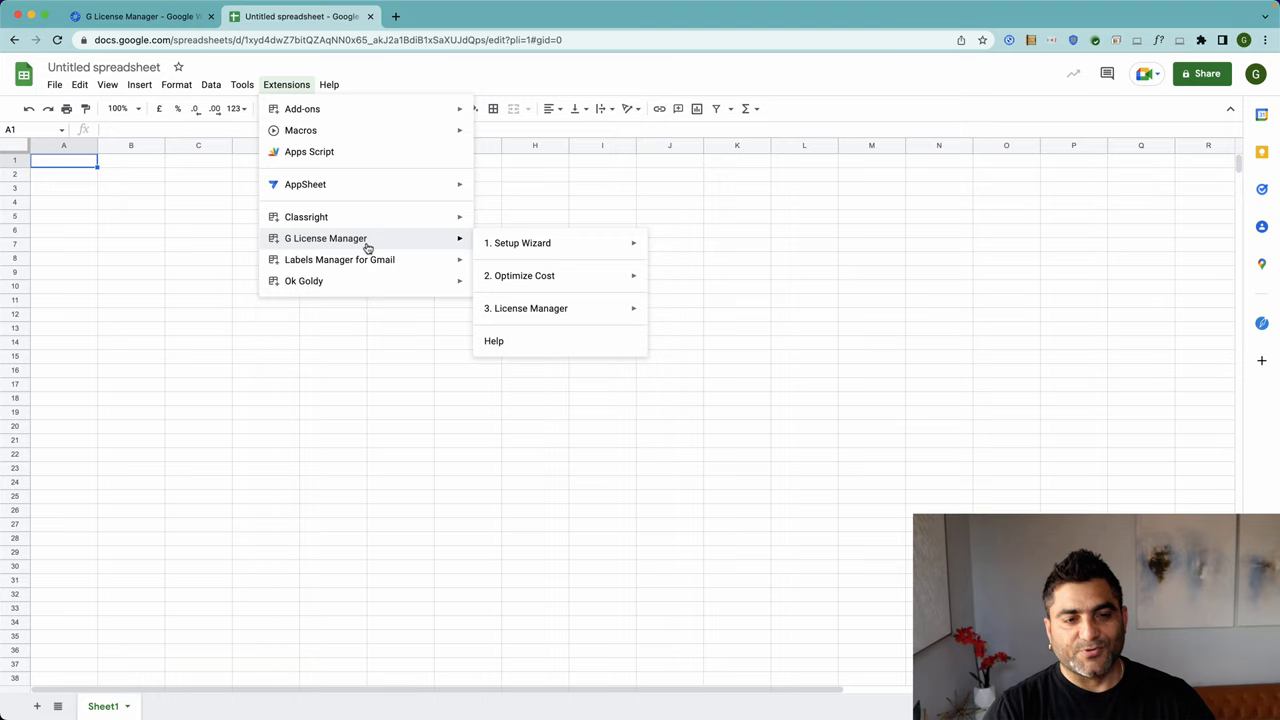